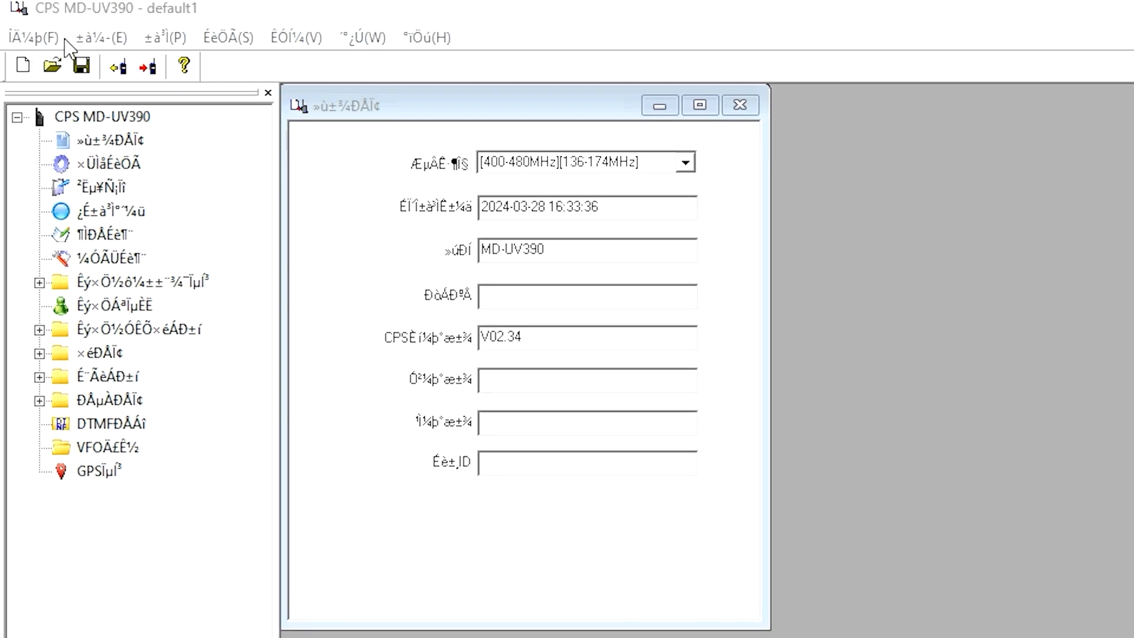
mouse_move(154, 43)
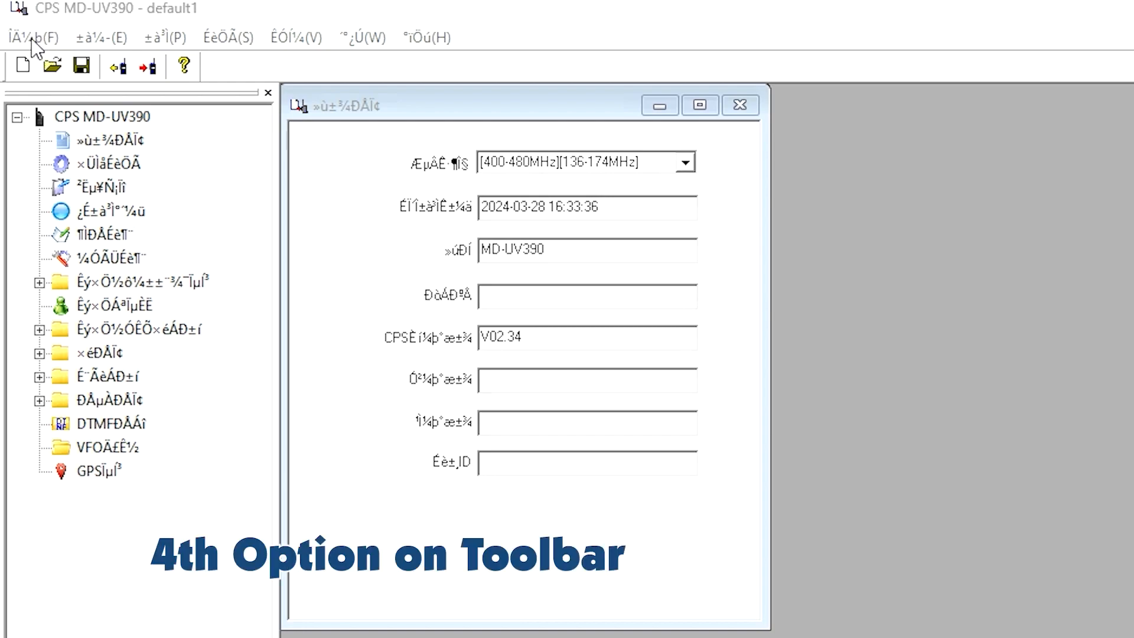
mouse_move(98, 47)
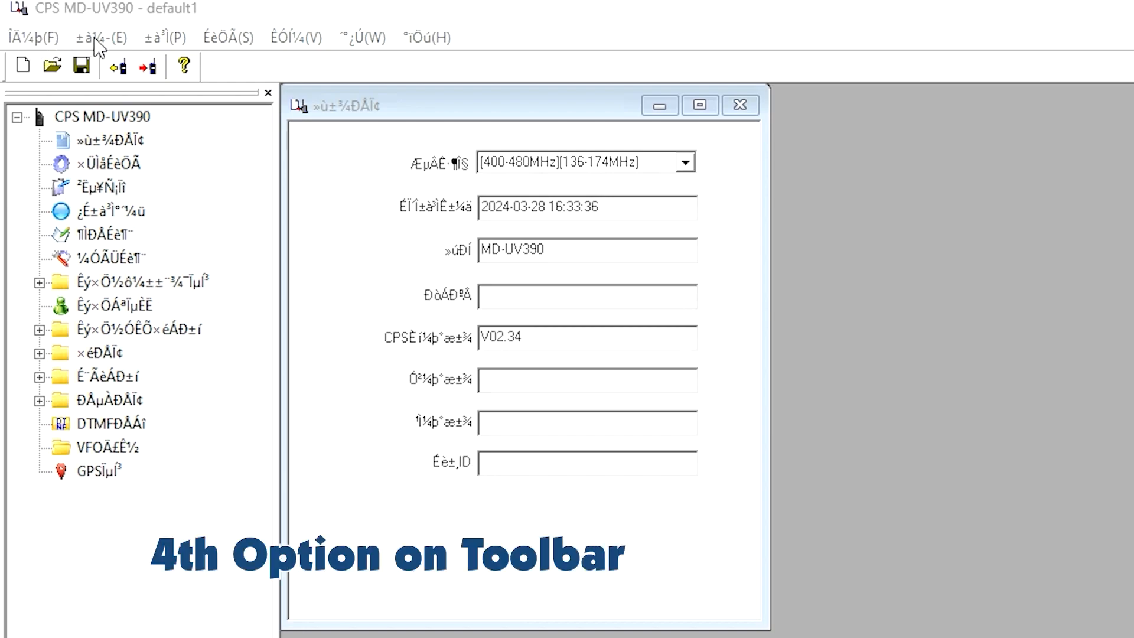
Switch the CPS interface language to English from the Setting menu
left_click(228, 37)
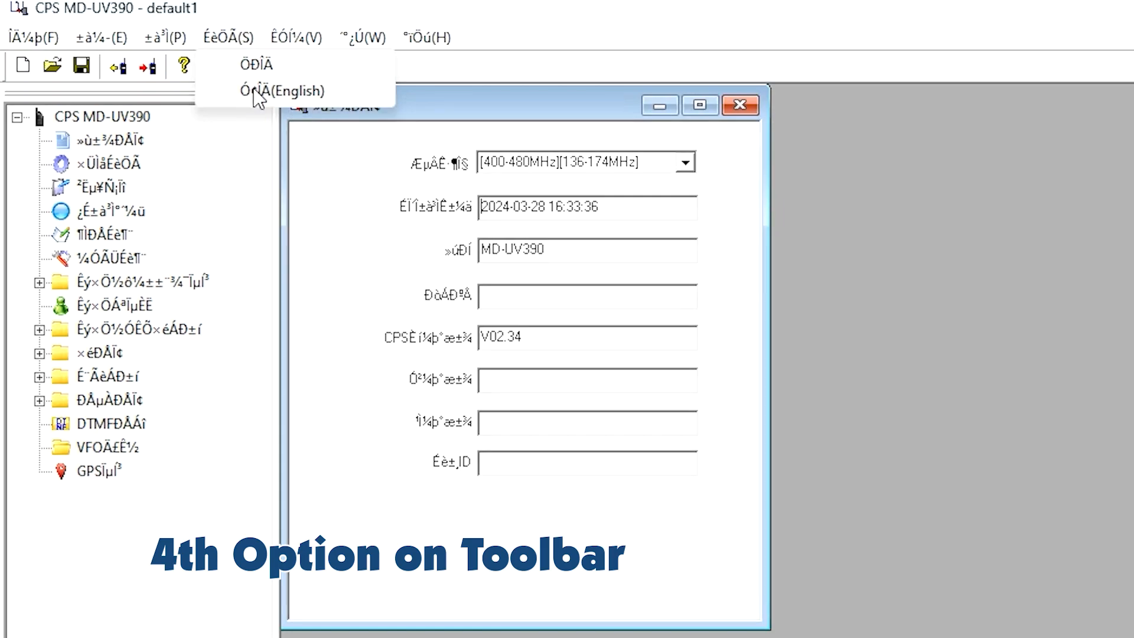
left_click(282, 91)
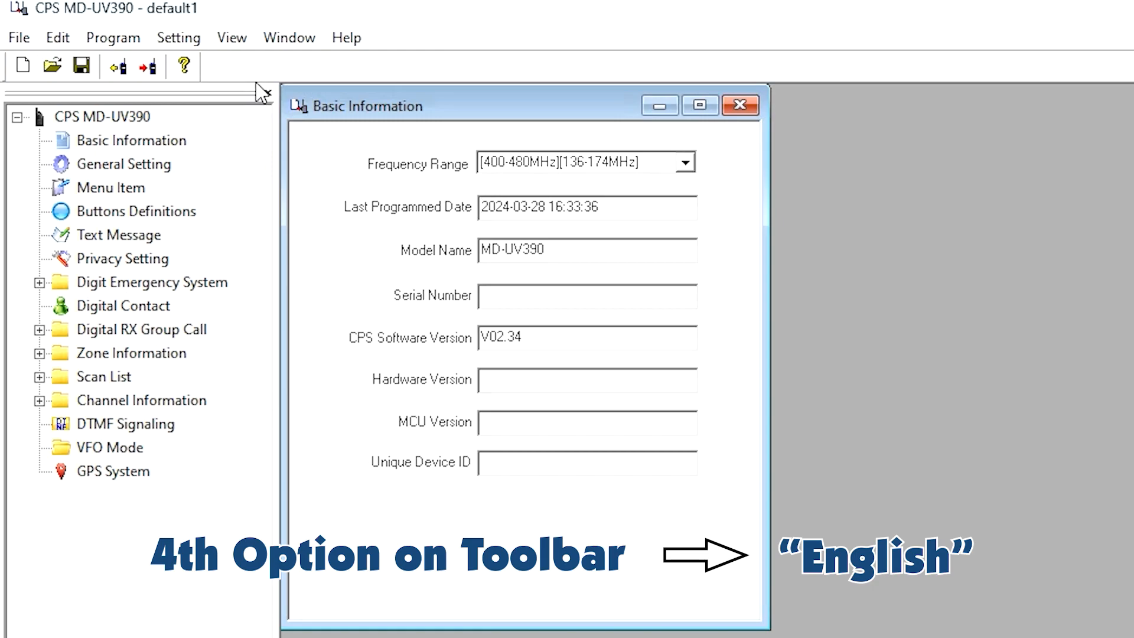
mouse_move(107, 61)
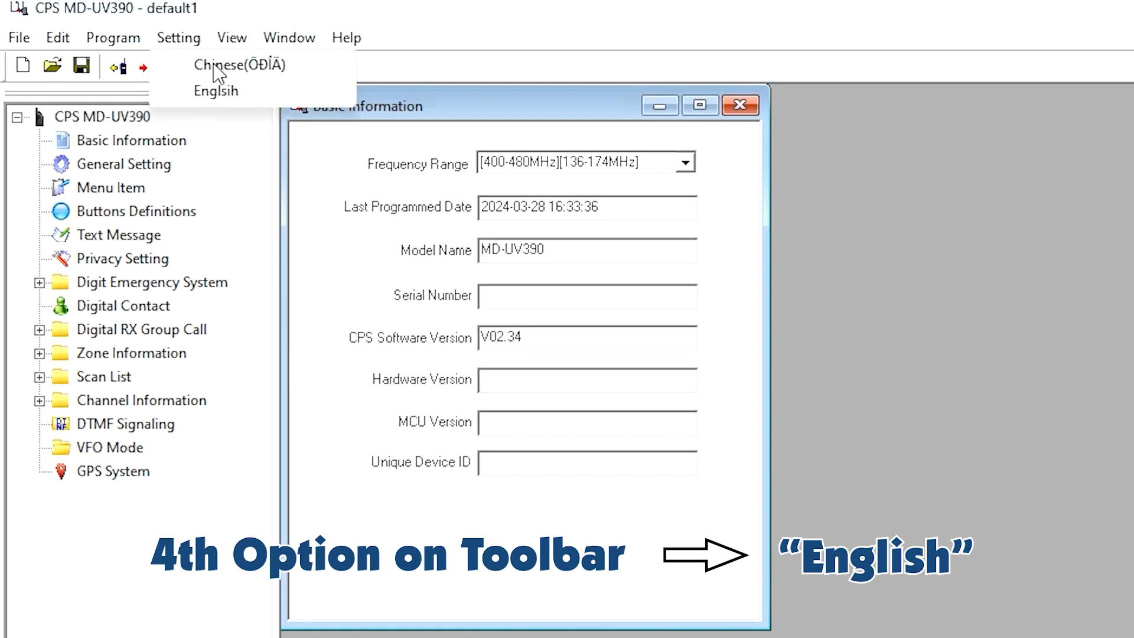
left_click(238, 63)
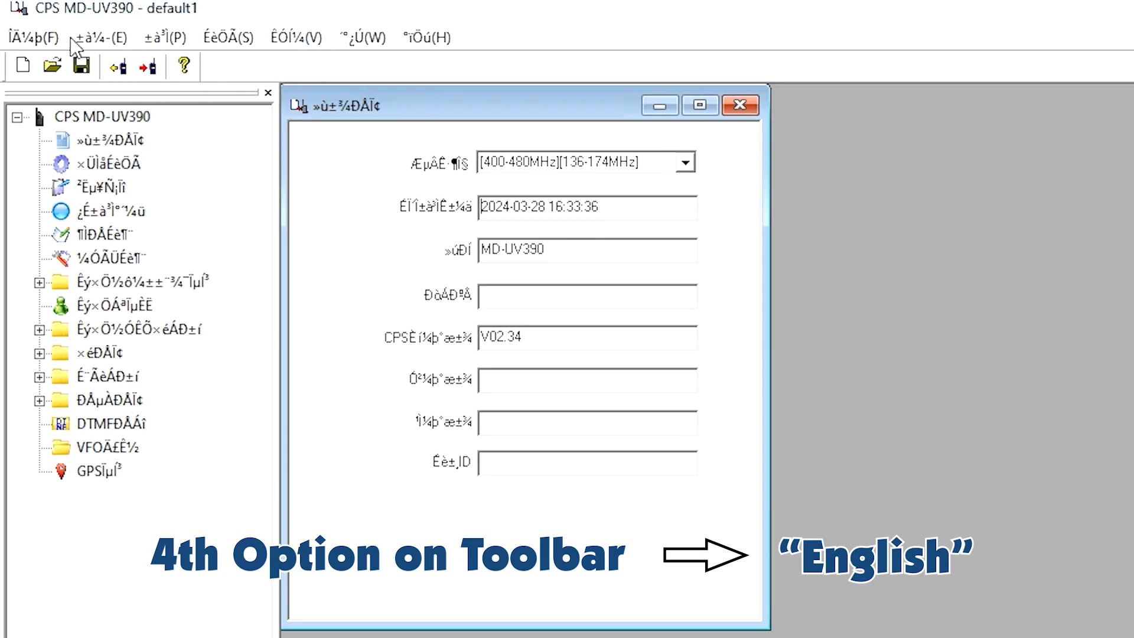
mouse_move(227, 36)
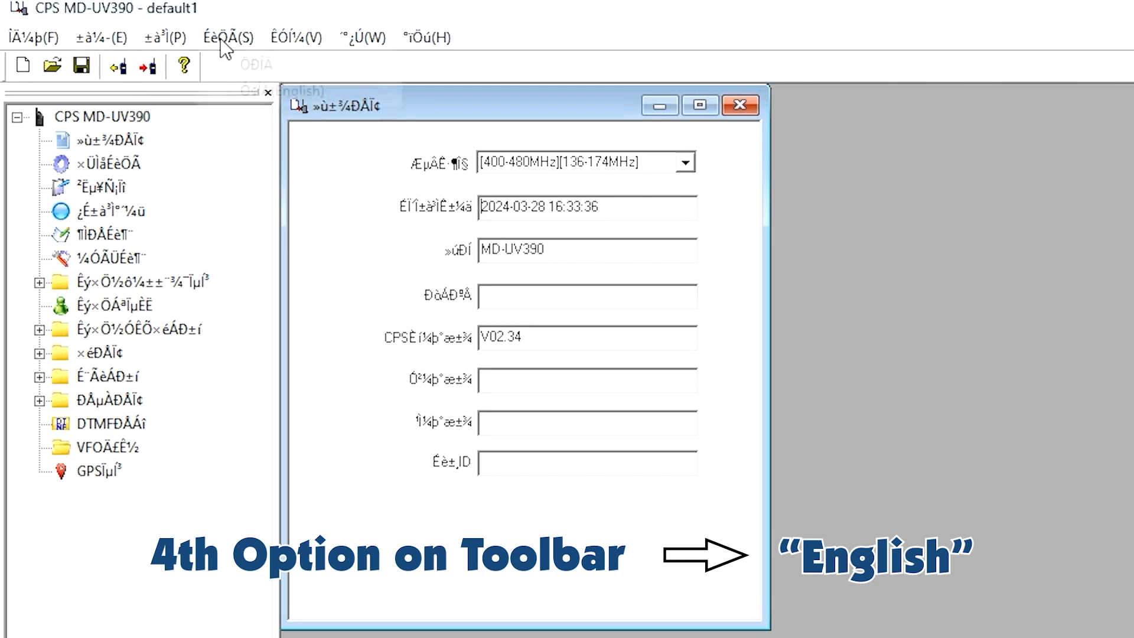
left_click(289, 89)
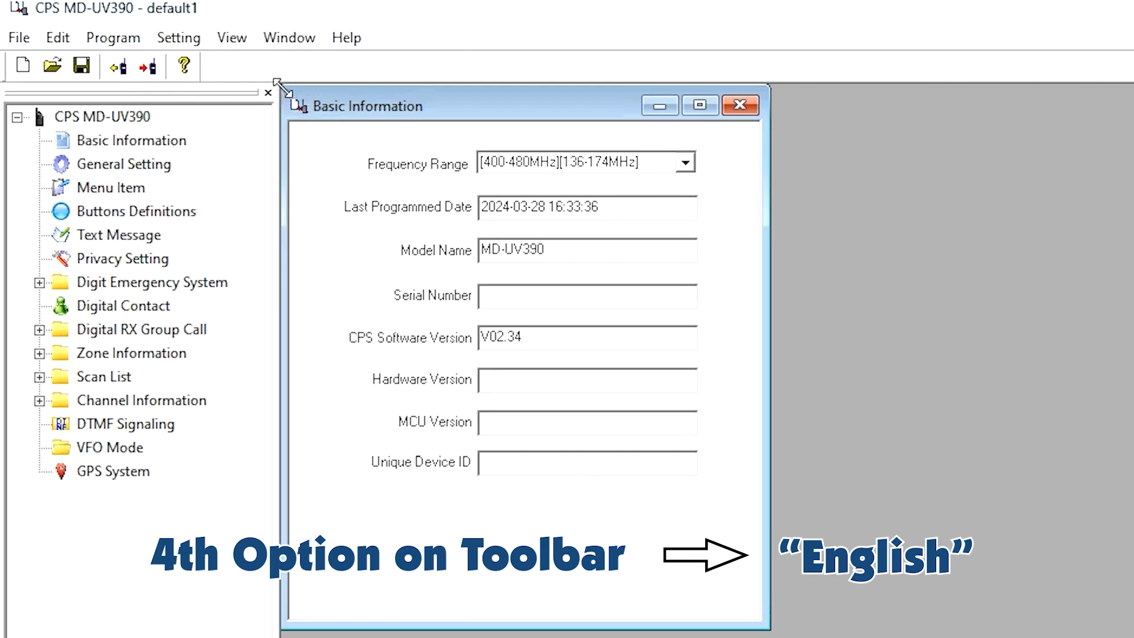